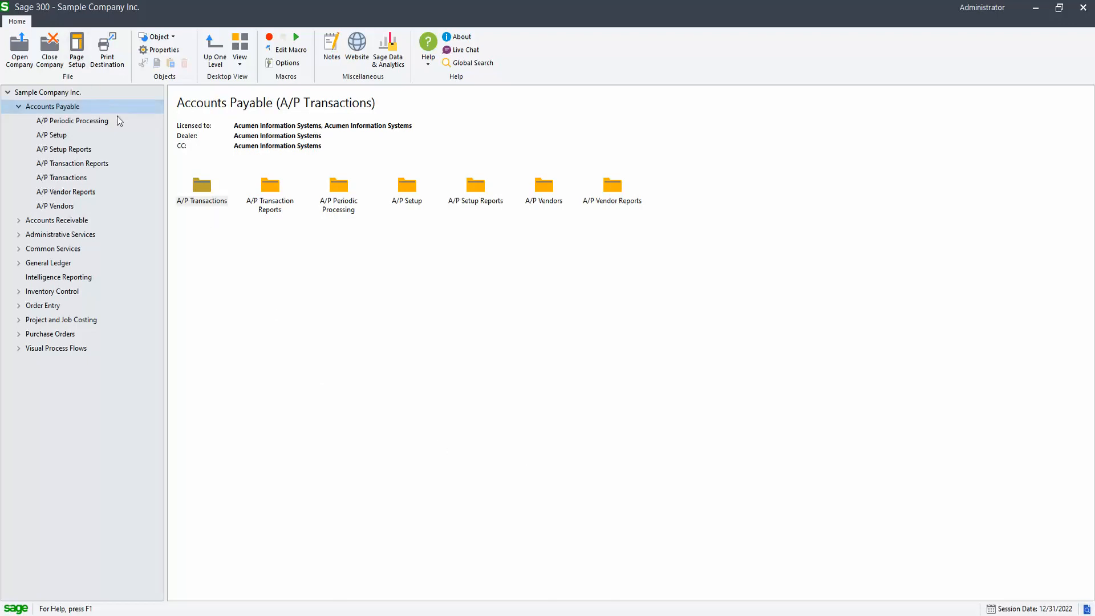
# Choose the Print 1099/1096 Forms report from A/P Vendor Reports
pyautogui.click(66, 192)
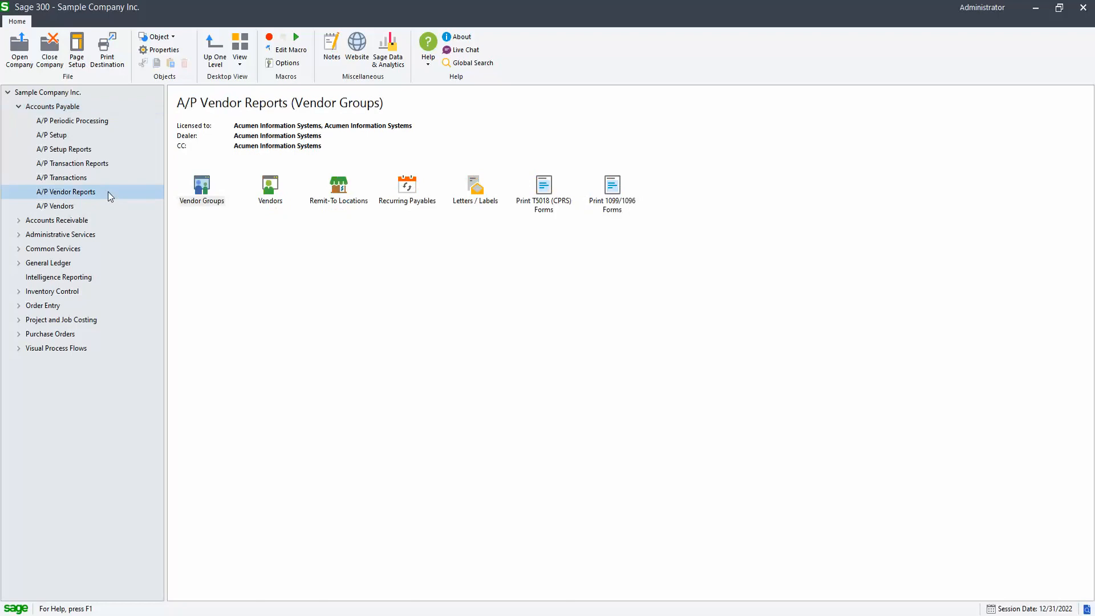
pyautogui.click(612, 188)
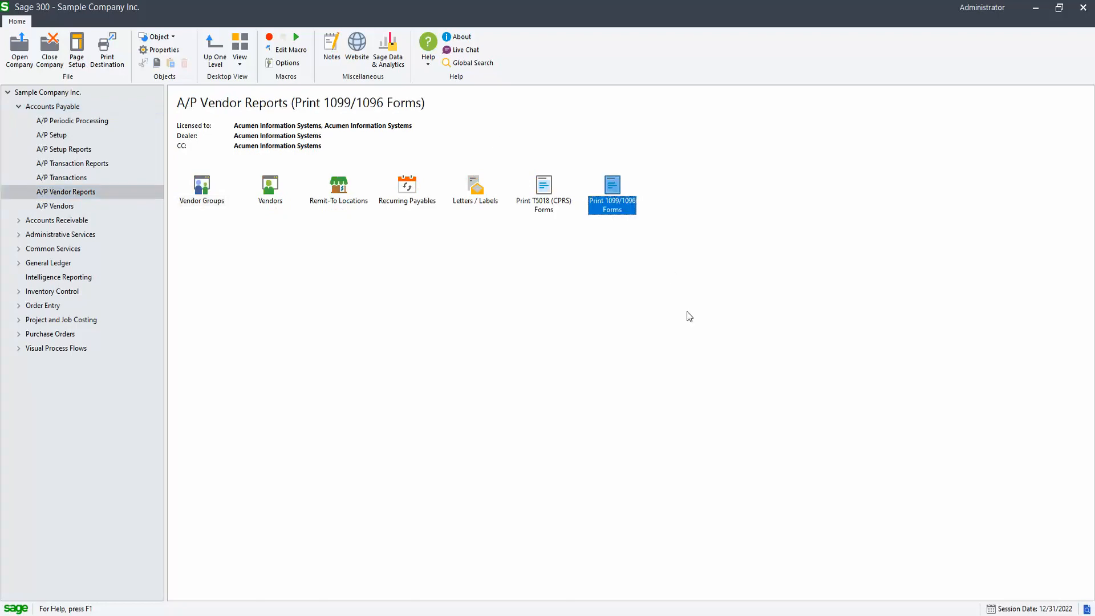
pyautogui.moveTo(599, 195)
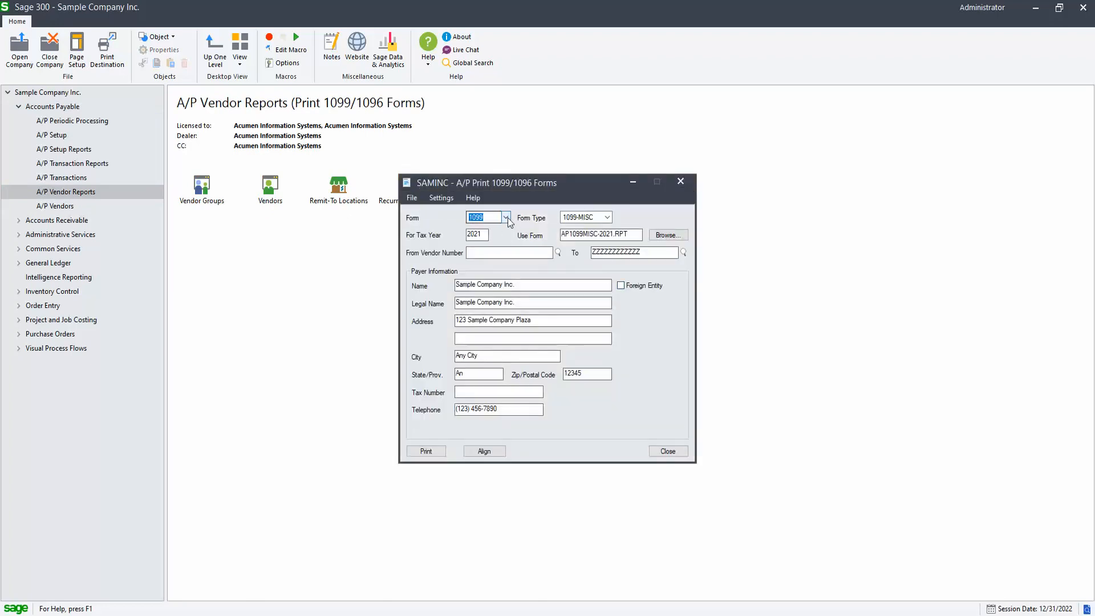
# Keep Form as 1099 and set Form Type to 1099-NEC (AP1099NEC-2021.RPT)
pyautogui.click(507, 217)
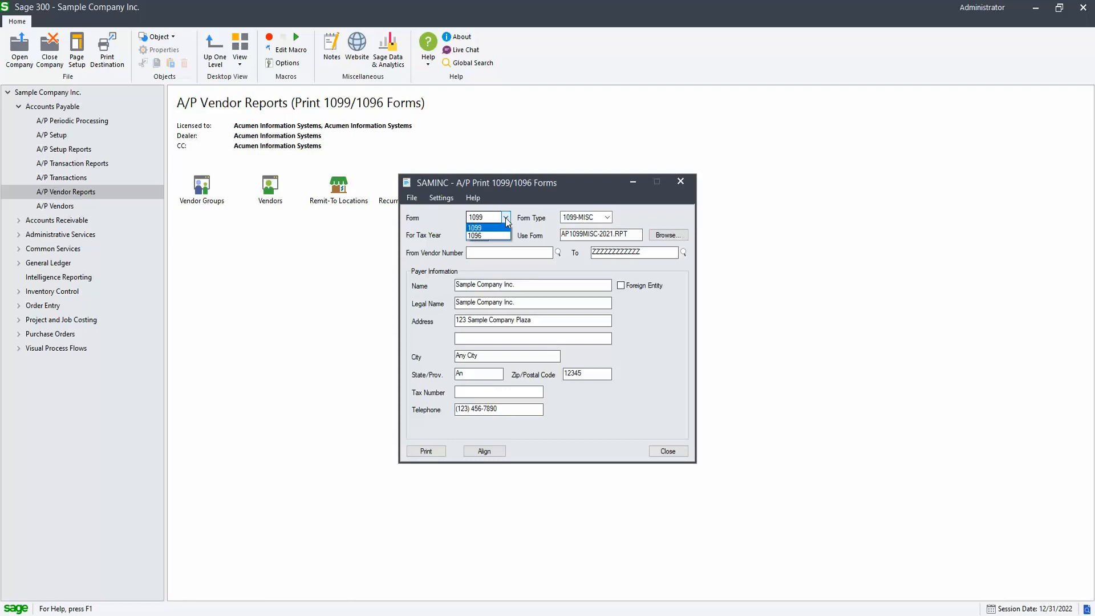
pyautogui.click(475, 226)
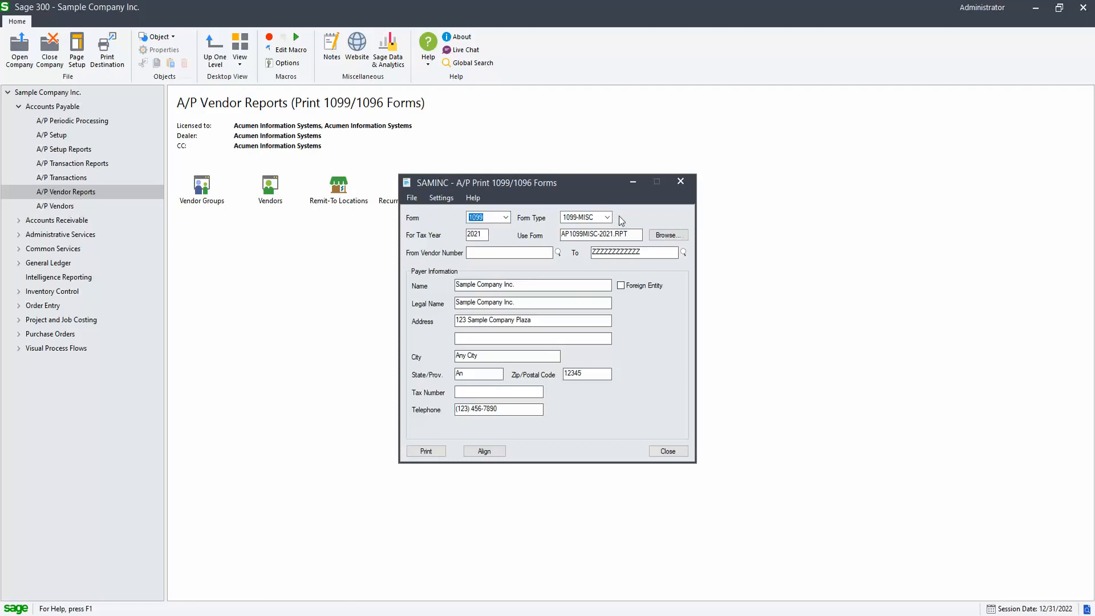
pyautogui.click(608, 217)
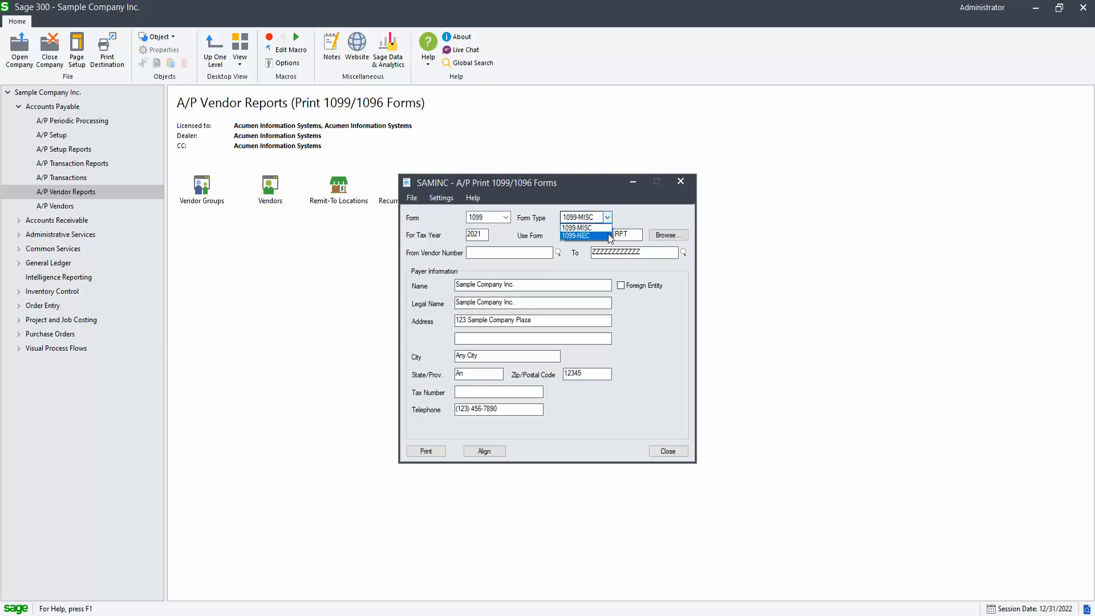
pyautogui.click(575, 235)
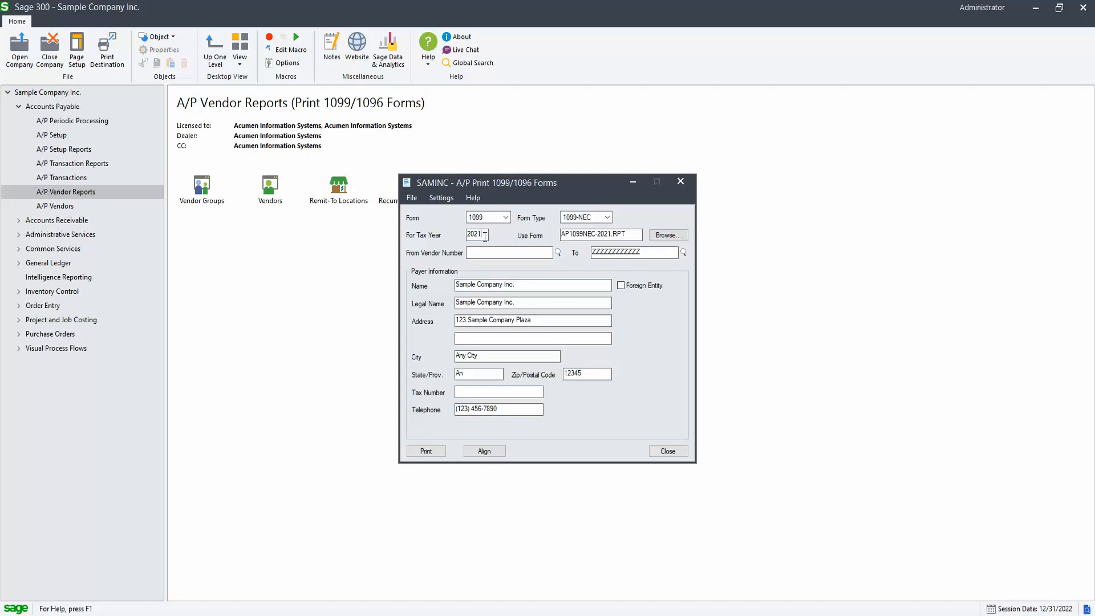
# Change the For Tax Year value from 2021 to 2022
pyautogui.write('0202')
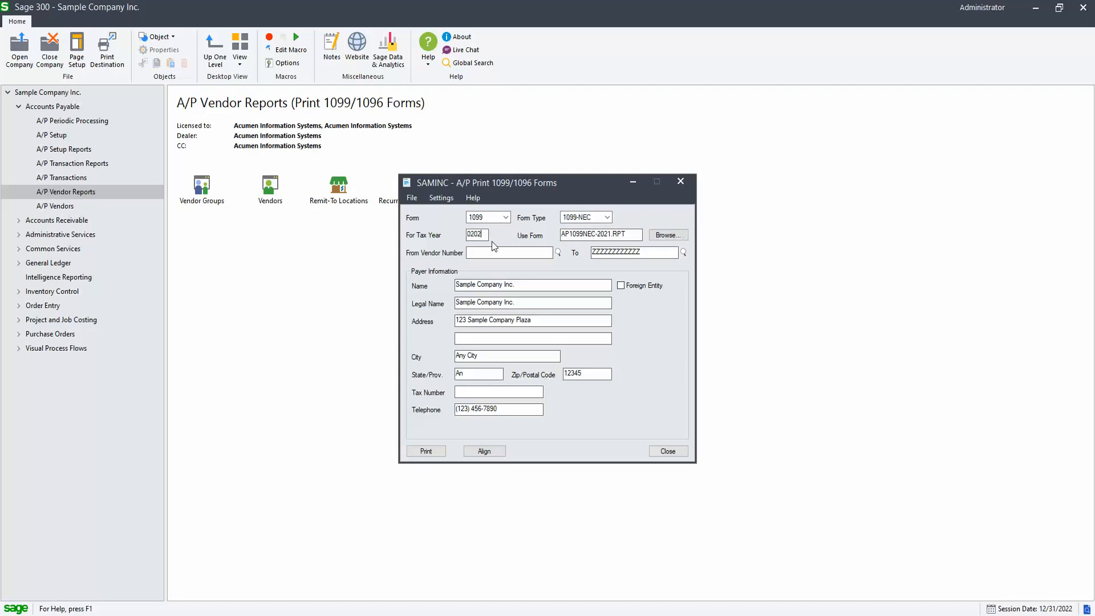
pyautogui.write('2022')
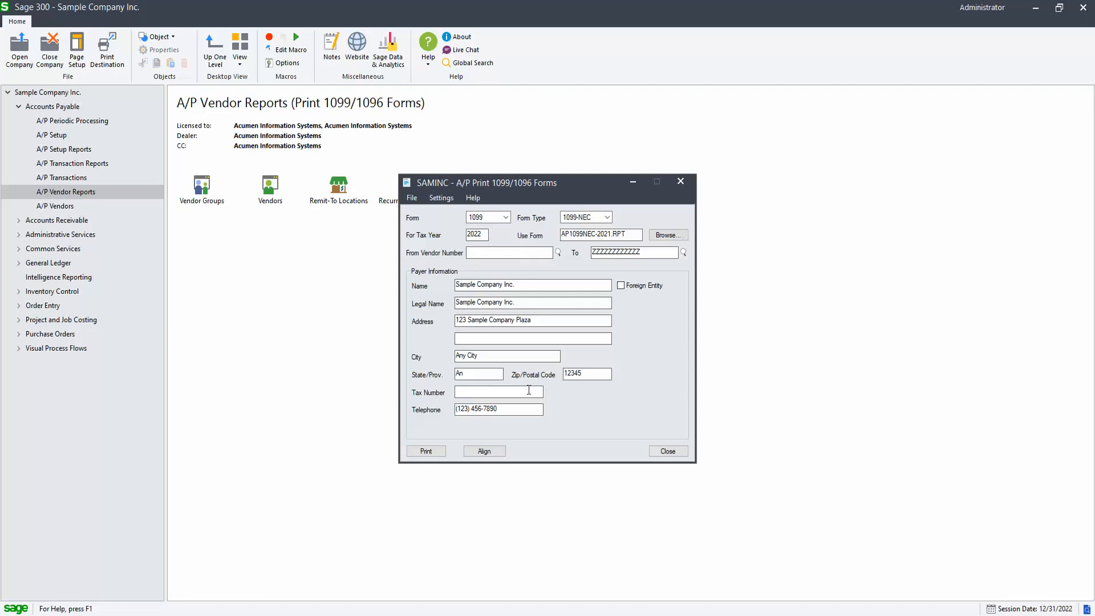
# Enter payer tax number 123-45-6789 and start printing the 1099-NEC forms
pyautogui.write('1')
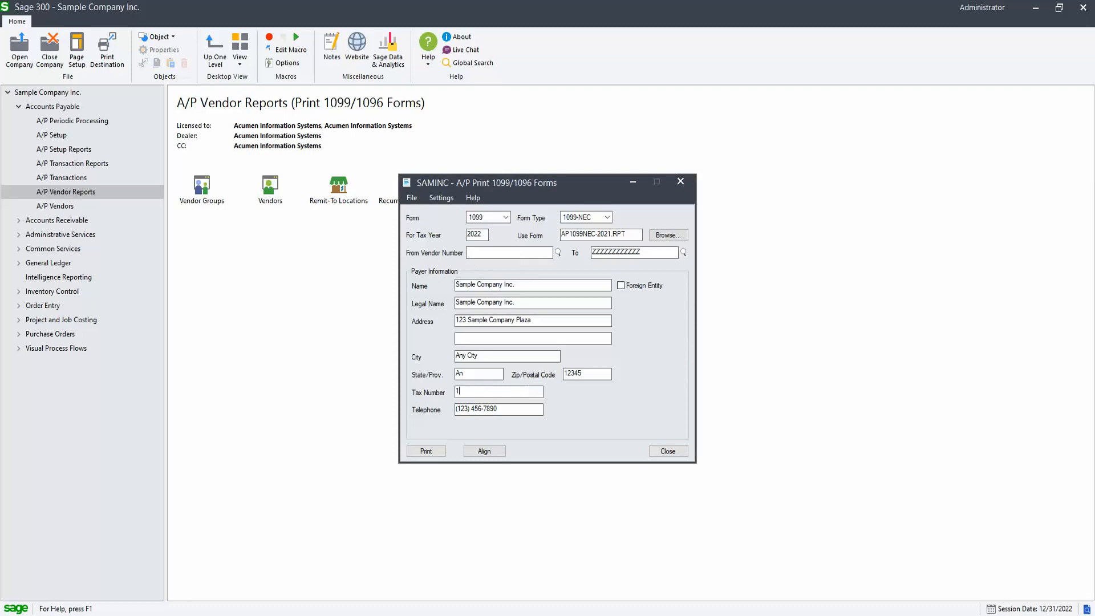
pyautogui.write('23-45-6789')
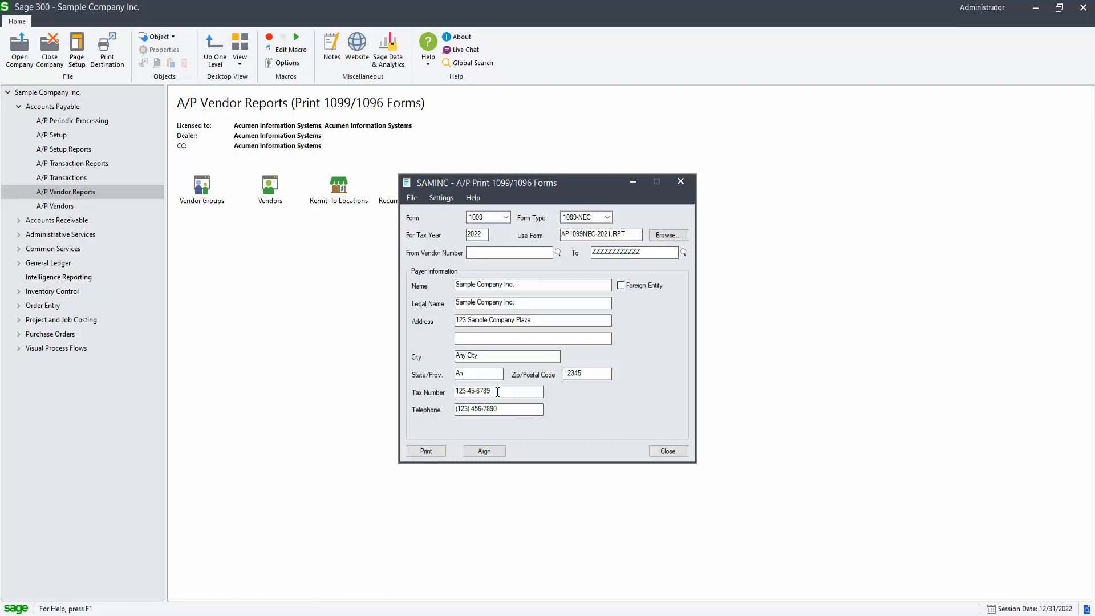
pyautogui.click(425, 451)
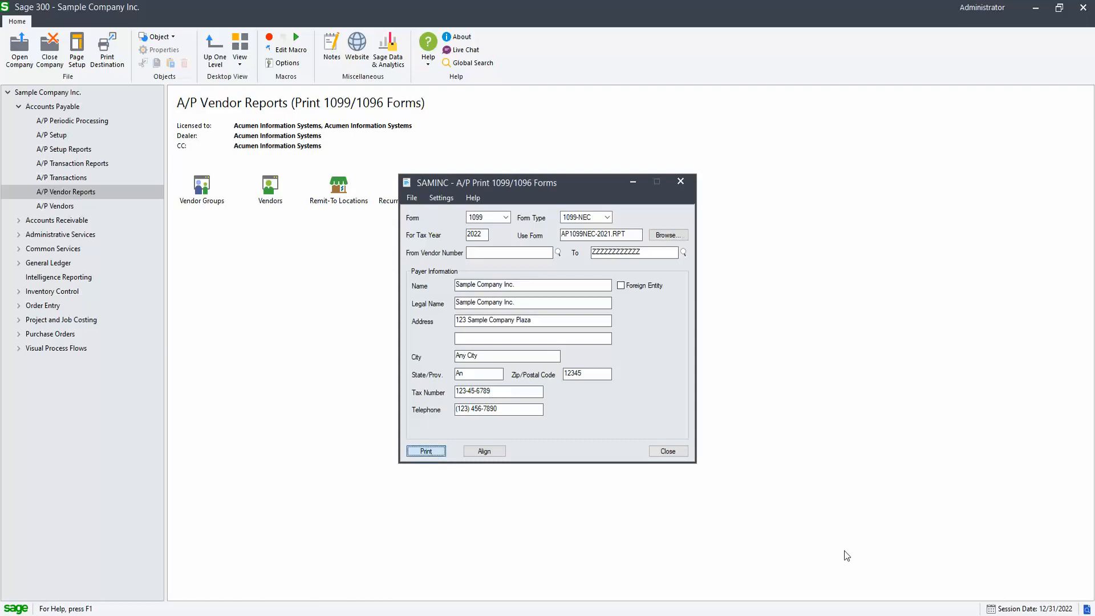
pyautogui.click(425, 450)
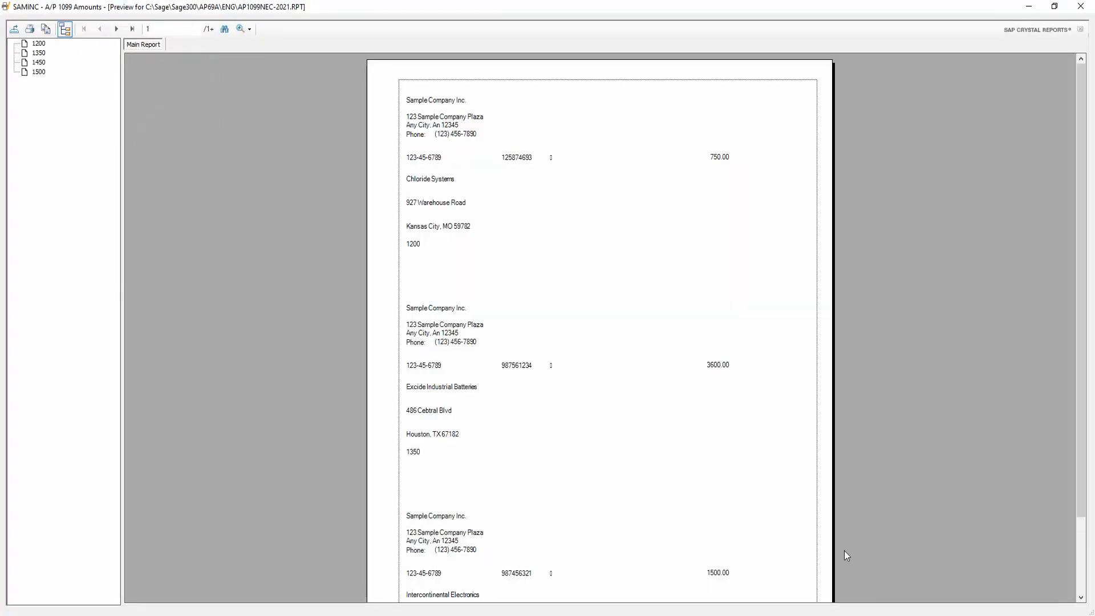
pyautogui.moveTo(751, 456)
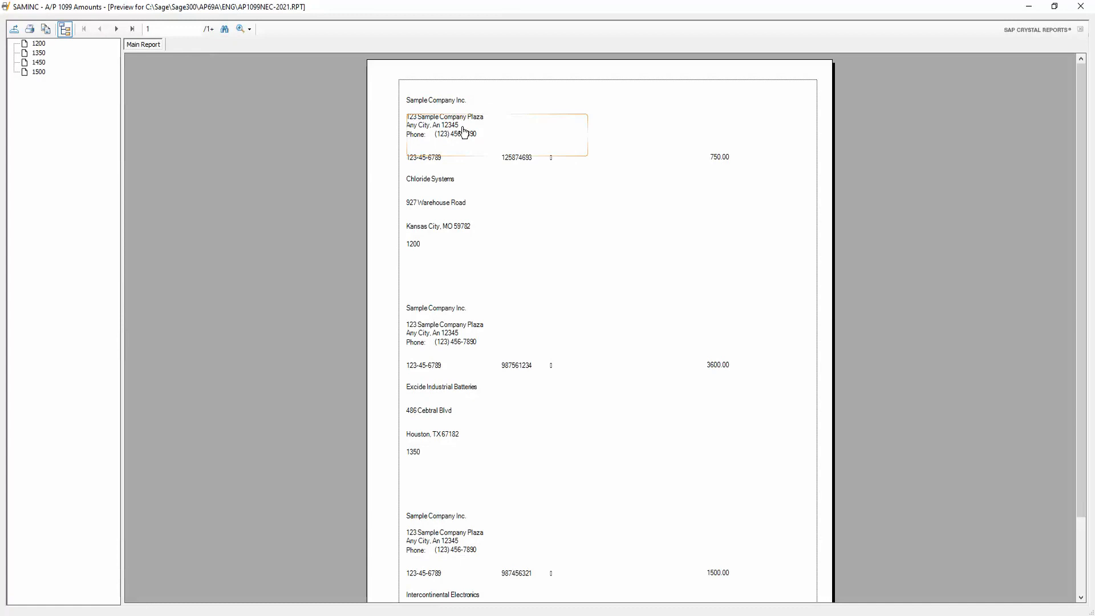
pyautogui.moveTo(471, 126)
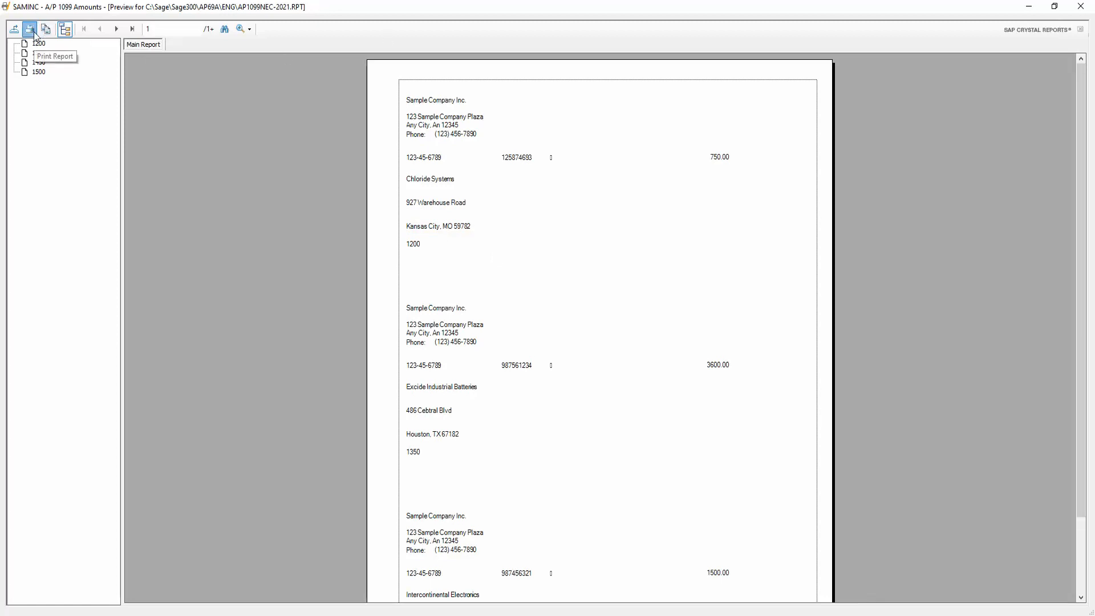
# Send all previewed 1099-NEC form pages to the printer from the Crystal Reports viewer
pyautogui.click(30, 29)
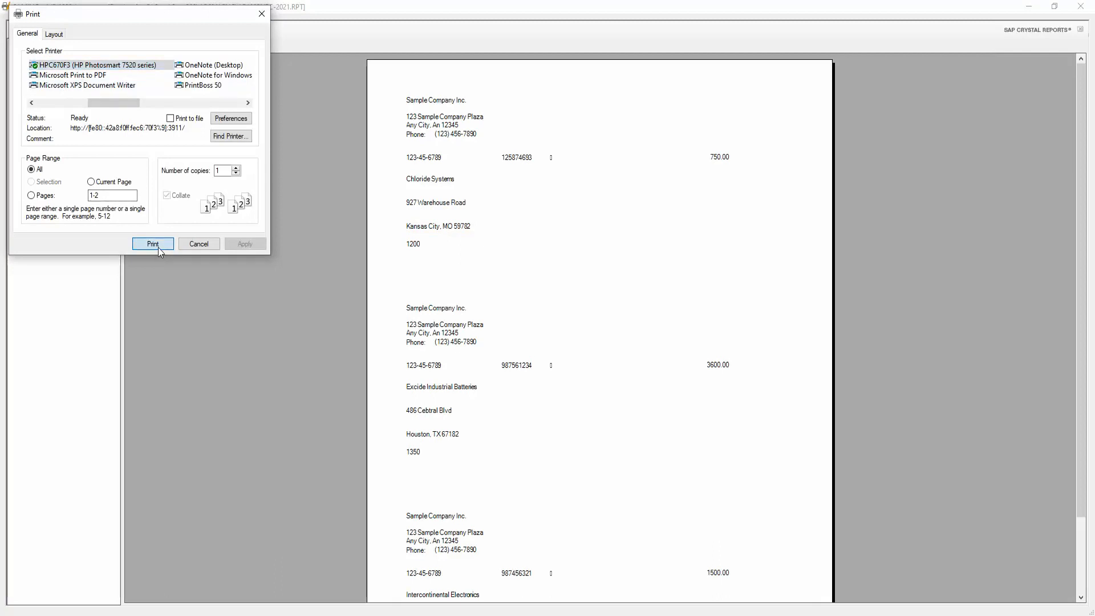
pyautogui.click(151, 245)
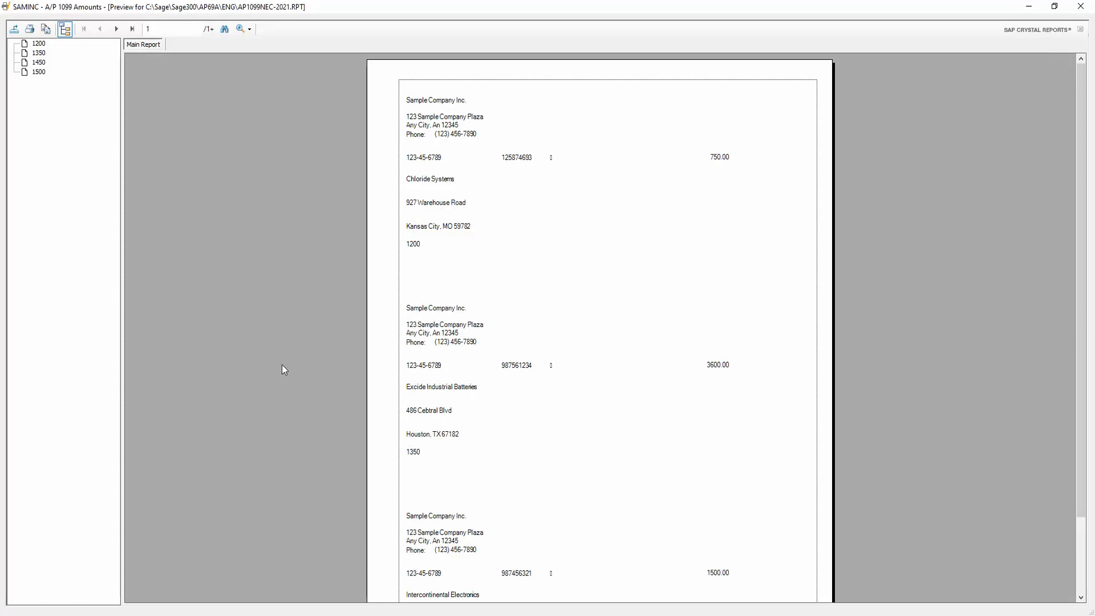
pyautogui.moveTo(842, 183)
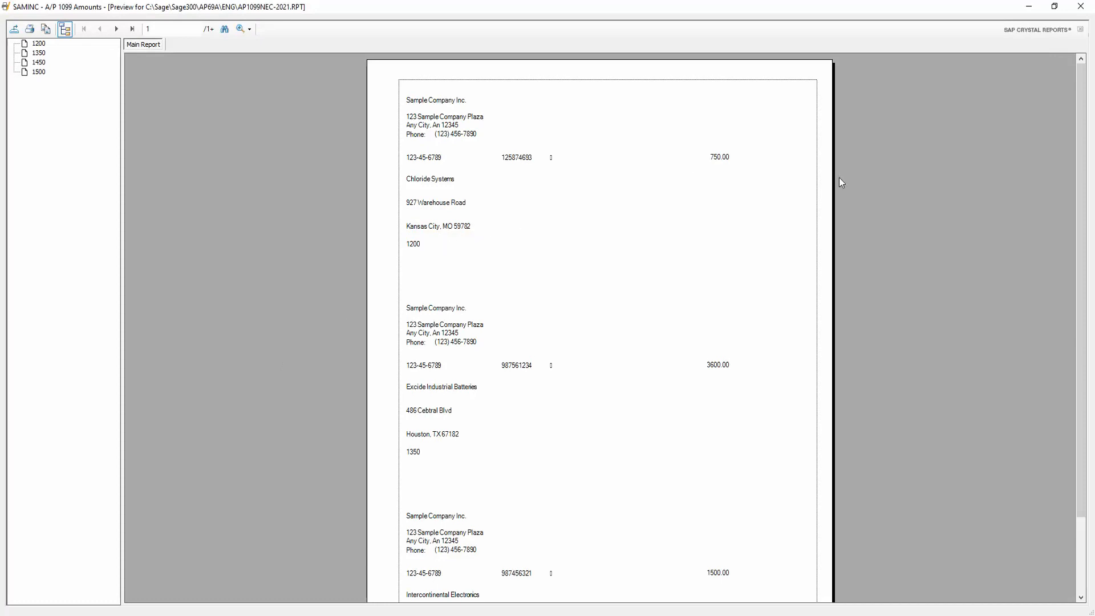
pyautogui.moveTo(1081, 7)
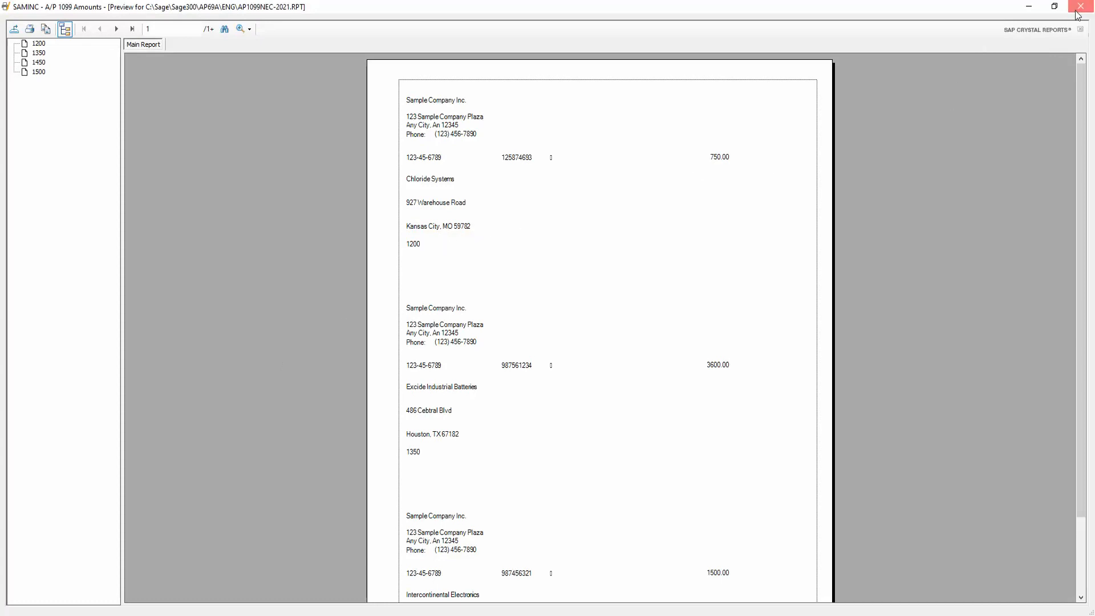